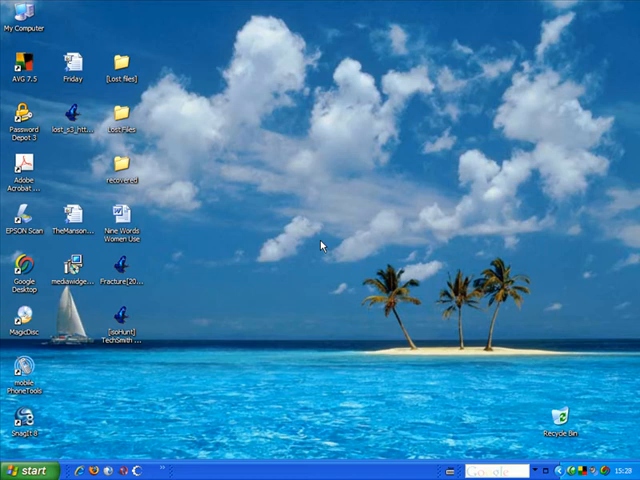
mouse_move(312, 195)
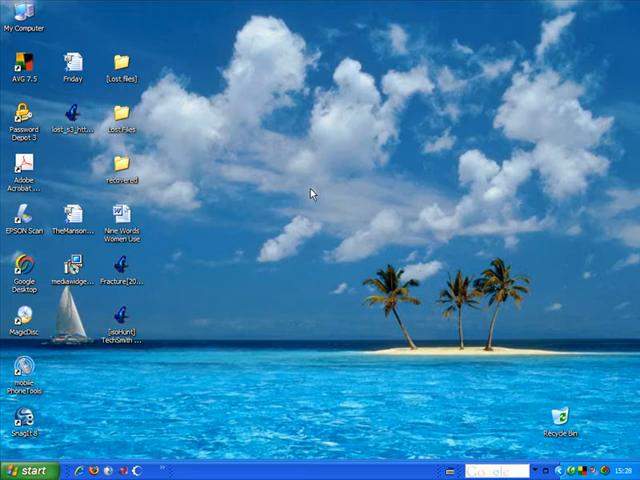
mouse_move(278, 464)
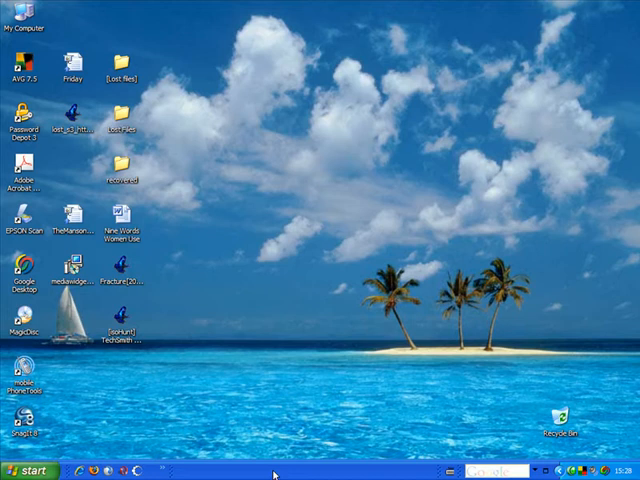
mouse_move(284, 470)
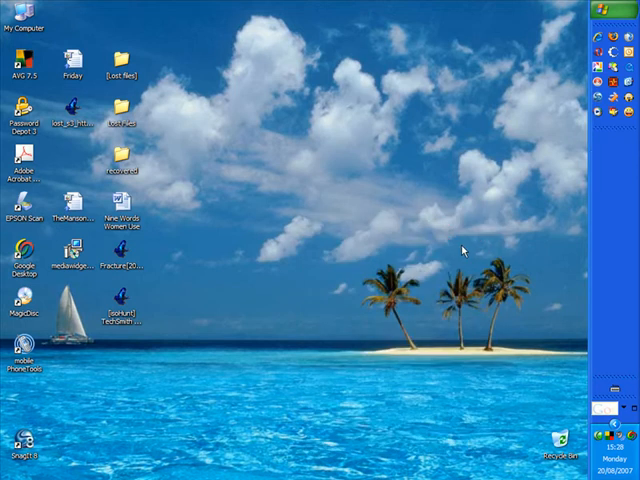
mouse_move(608, 213)
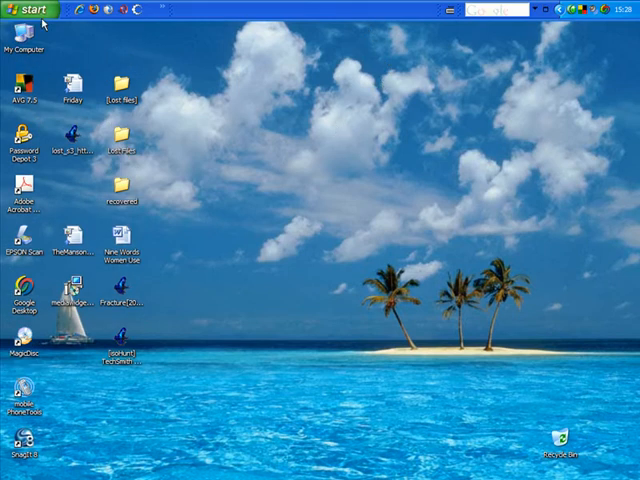
Tick 'Auto-hide the taskbar' in Taskbar and Start Menu Properties and apply it
click(25, 8)
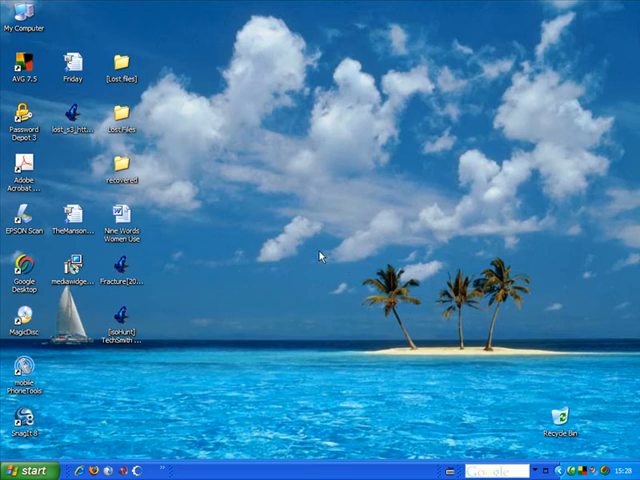
mouse_move(313, 464)
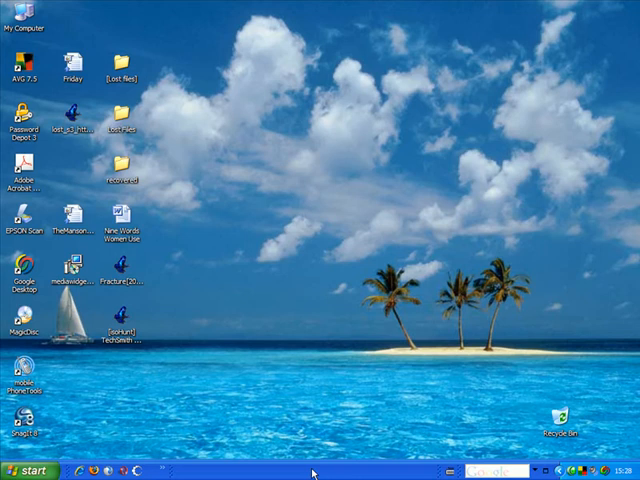
right_click(316, 466)
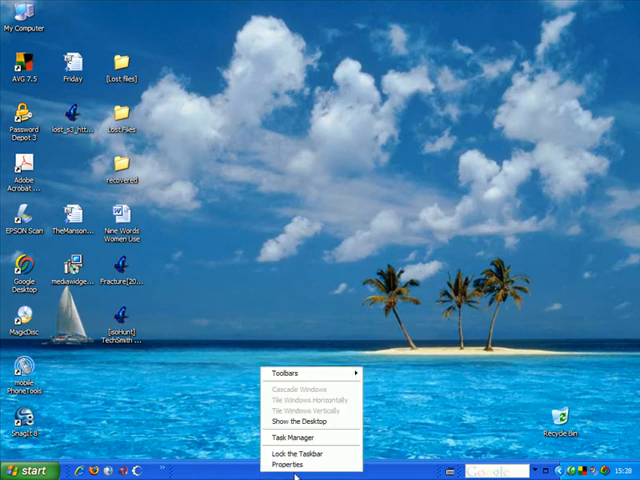
click(283, 459)
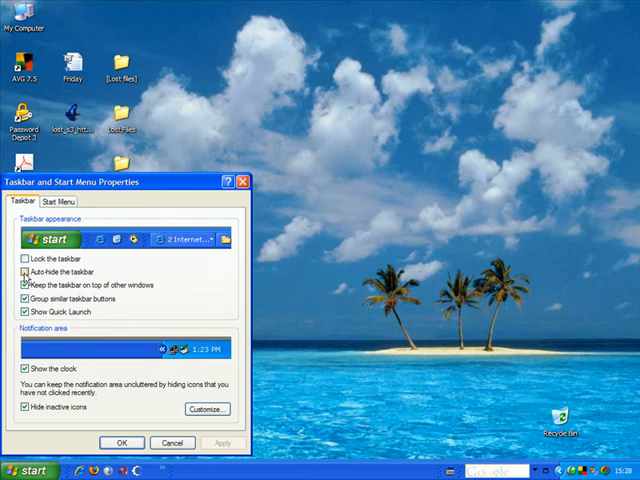
click(25, 271)
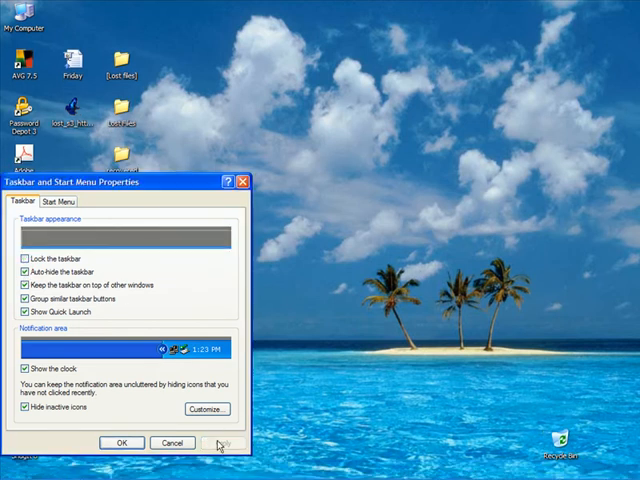
click(123, 439)
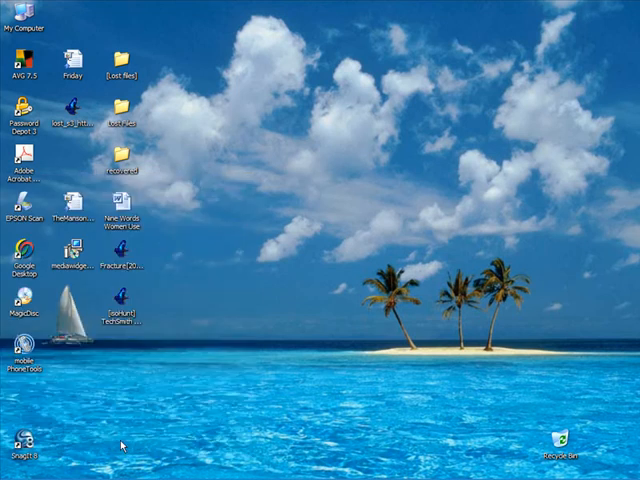
mouse_move(318, 401)
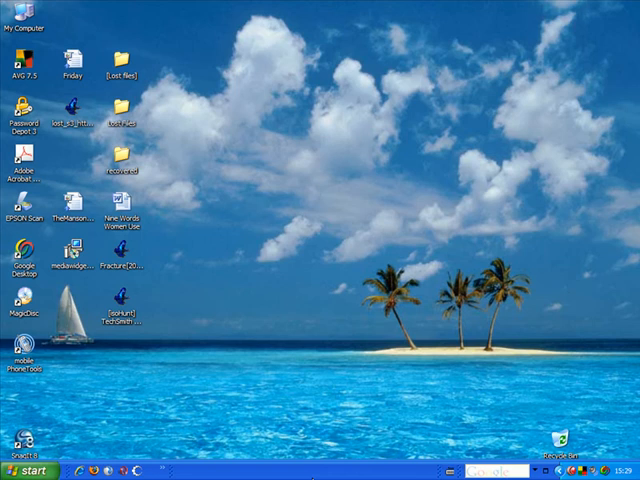
mouse_move(253, 402)
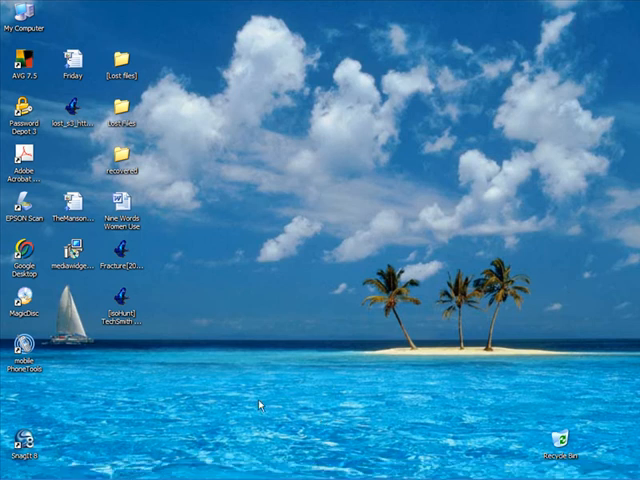